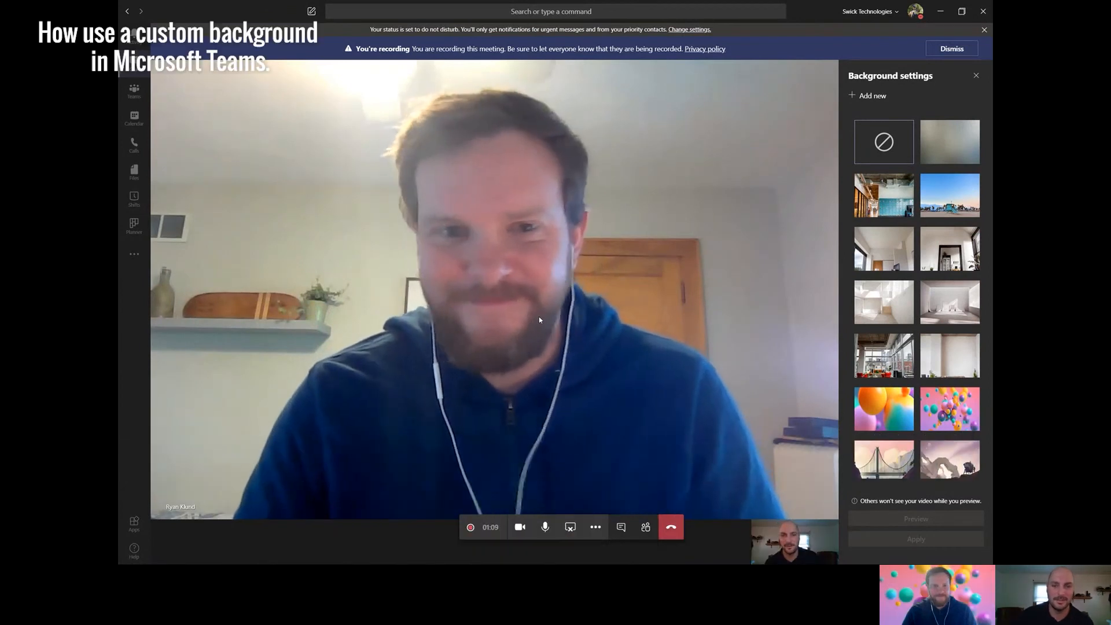
Step: Apply the colourful floating-balloons image as the video background
click(950, 409)
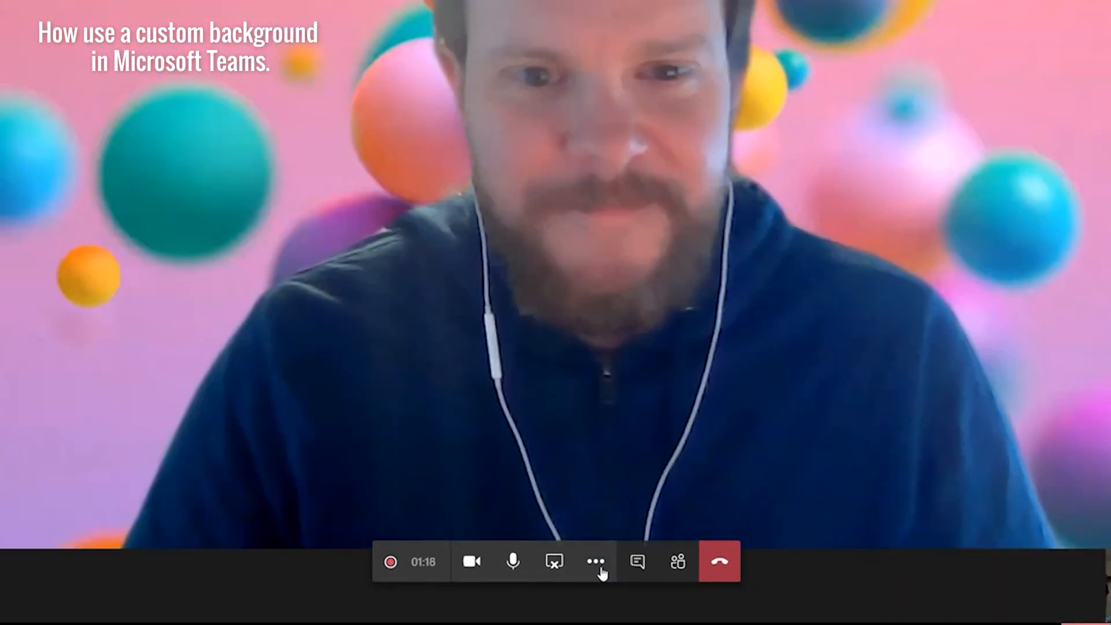
Step: Reopen the background effects panel from the More actions menu
click(595, 561)
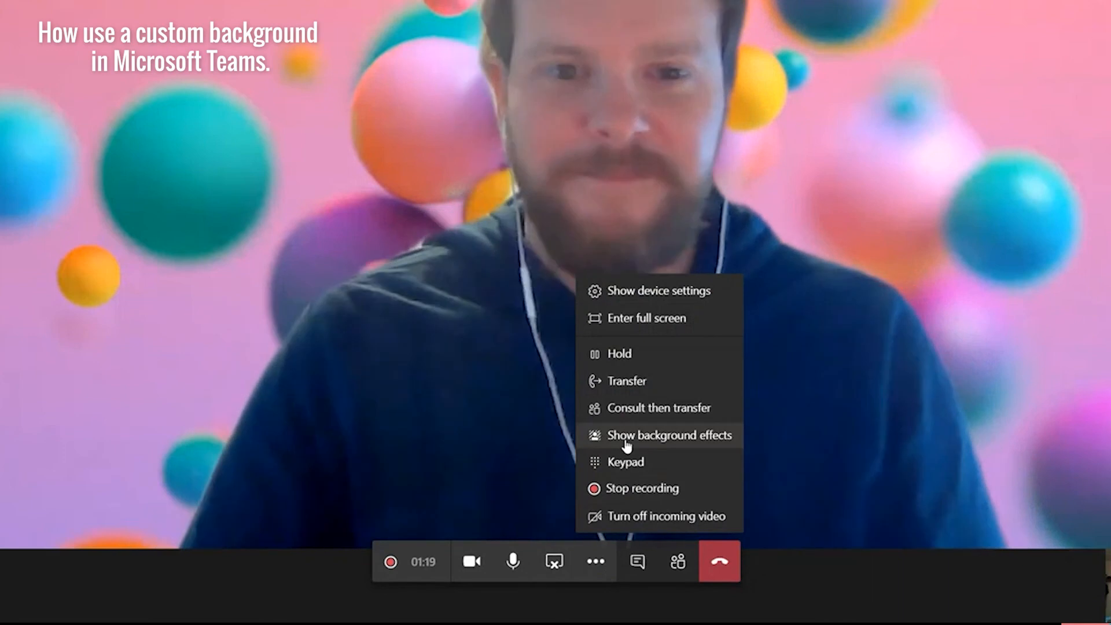
click(668, 435)
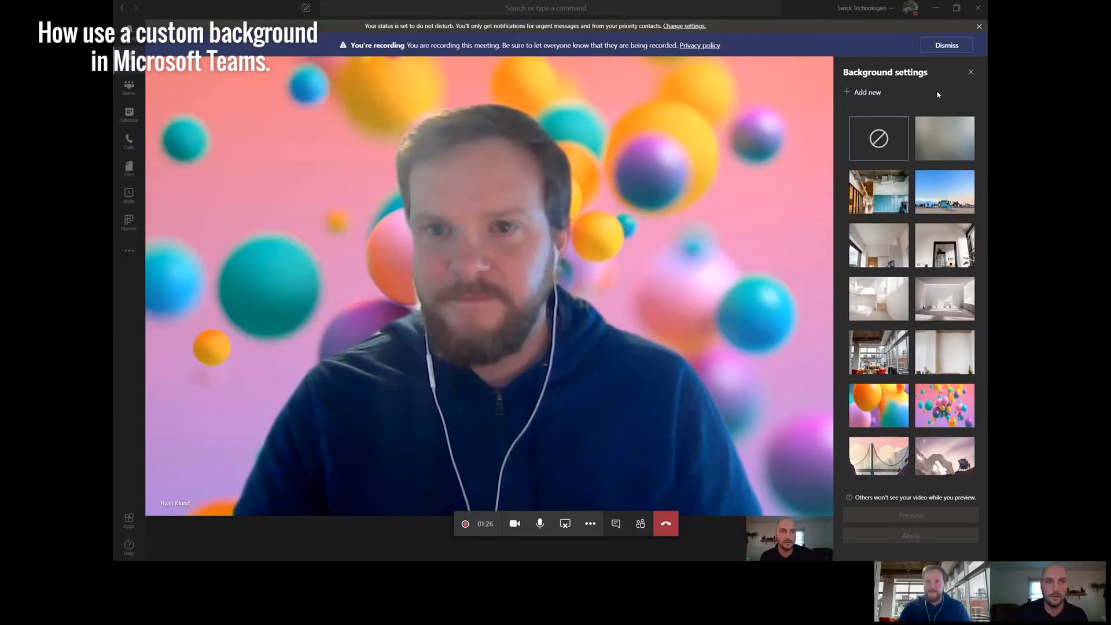
Step: Upload a custom image from the computer into the background choices
click(861, 92)
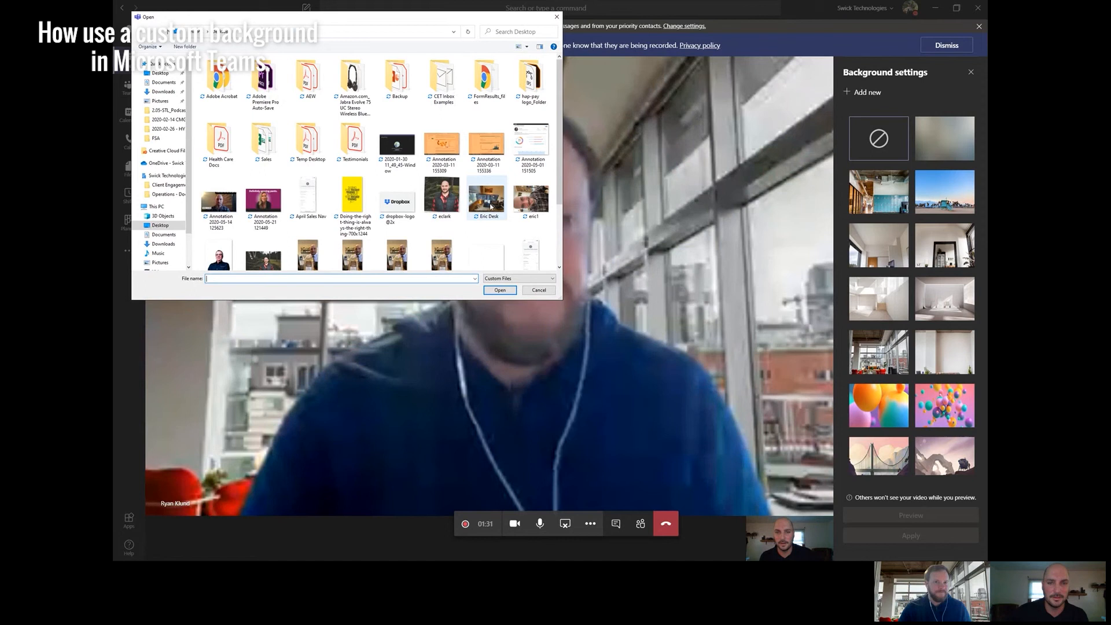
click(538, 290)
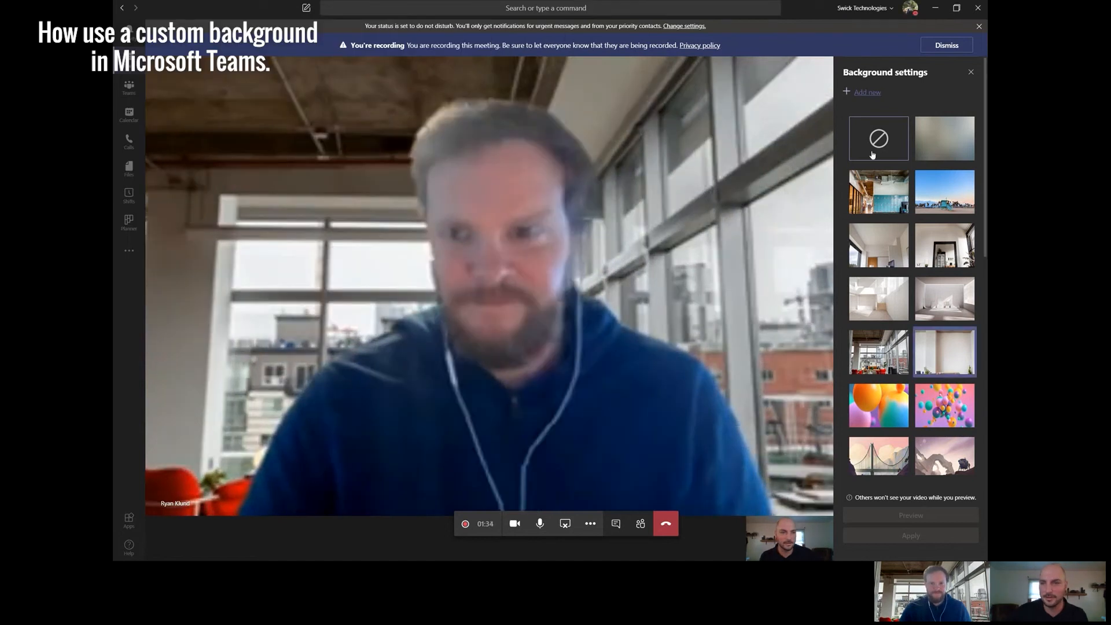
Step: Select the new desk-and-monitors image, preview it, and apply it as the background
scroll(down, 3)
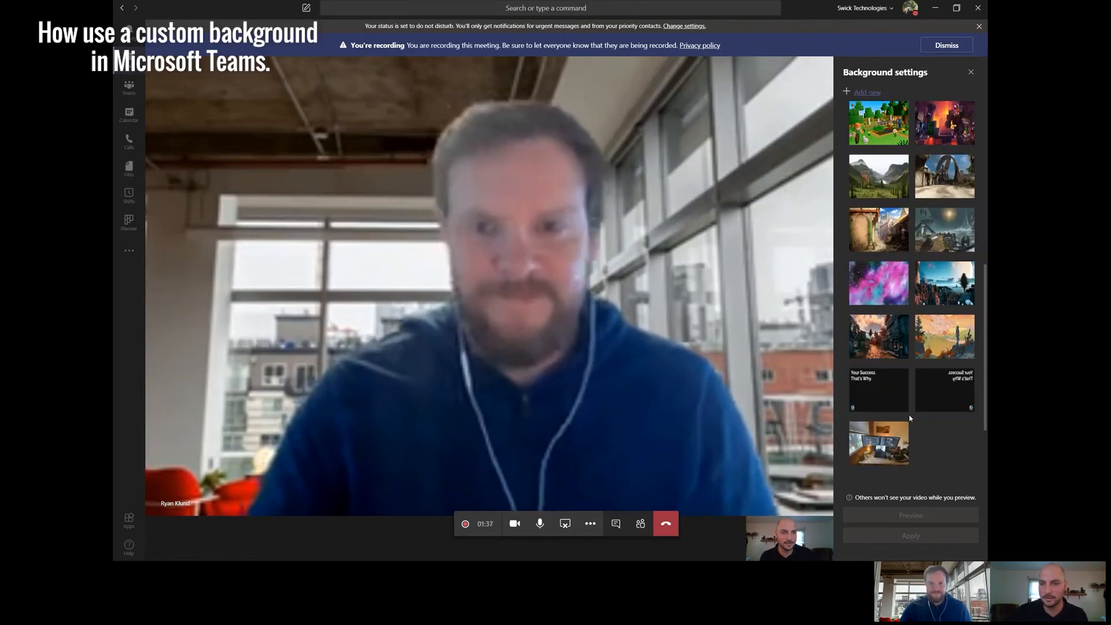
click(879, 442)
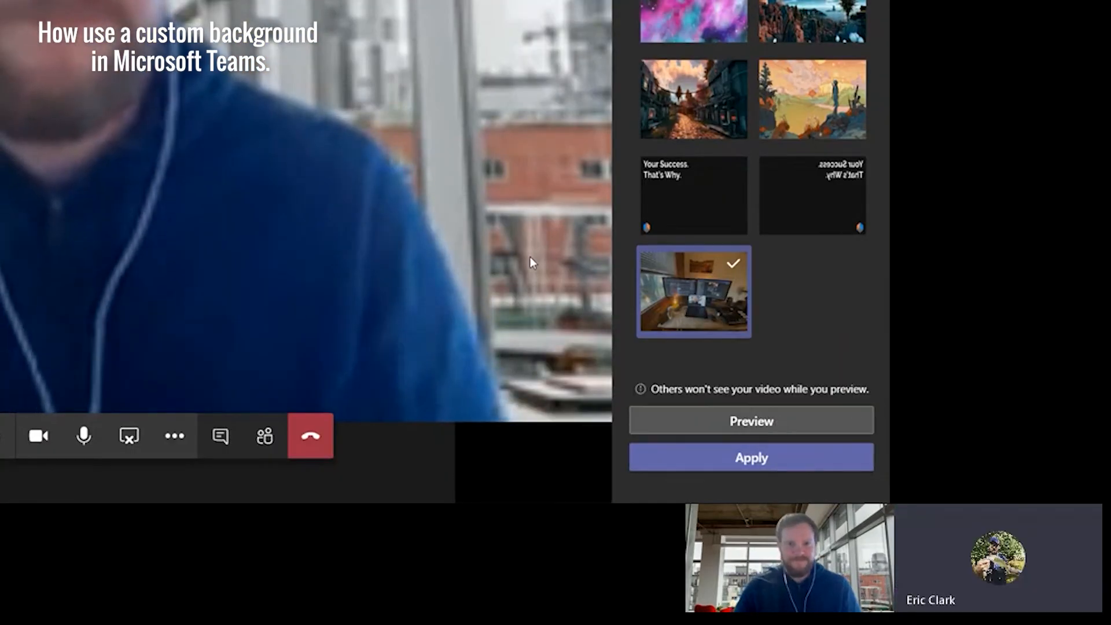
click(751, 421)
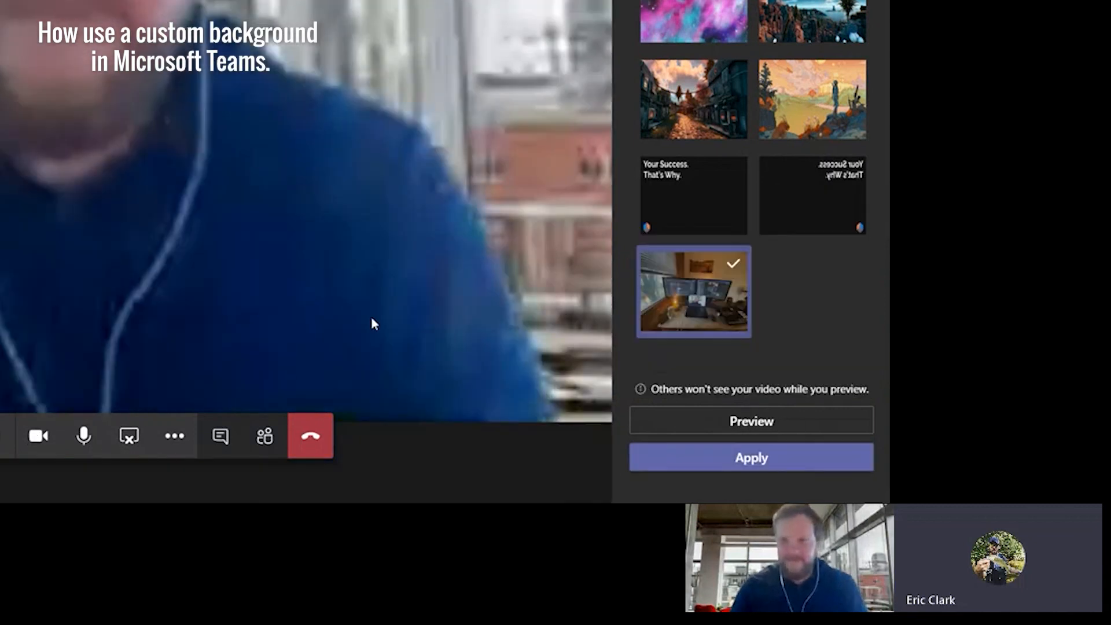
click(750, 458)
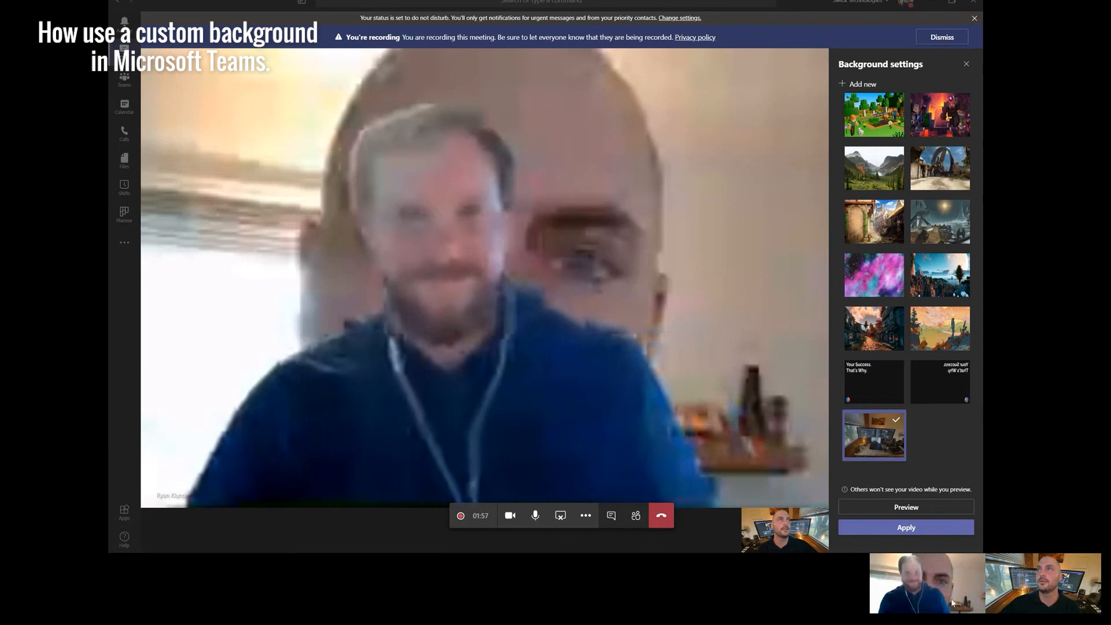
mouse_move(659, 418)
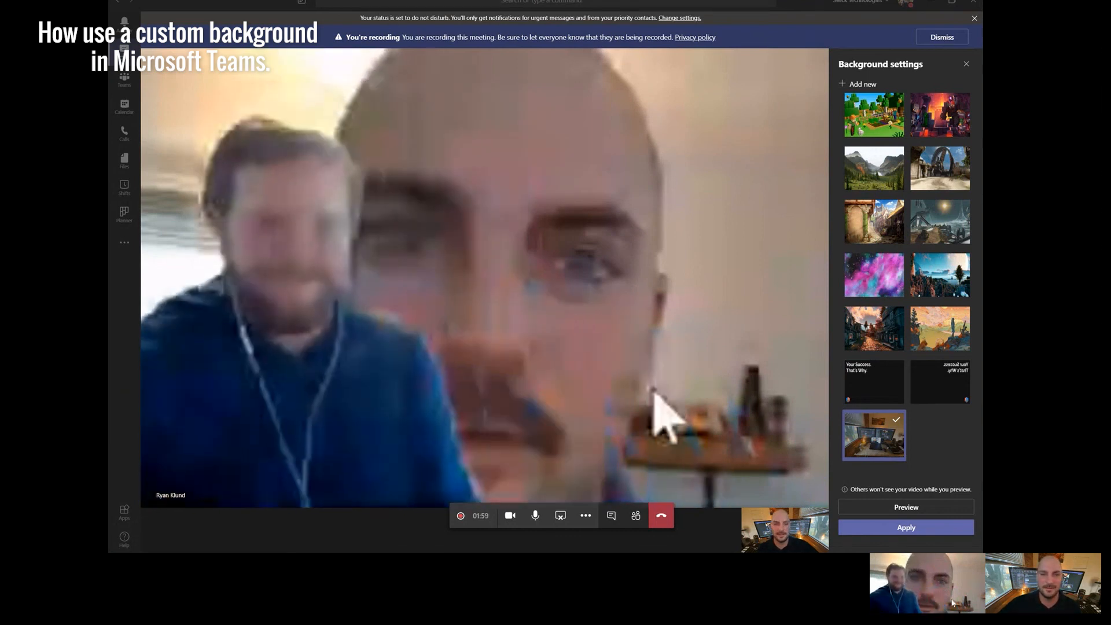